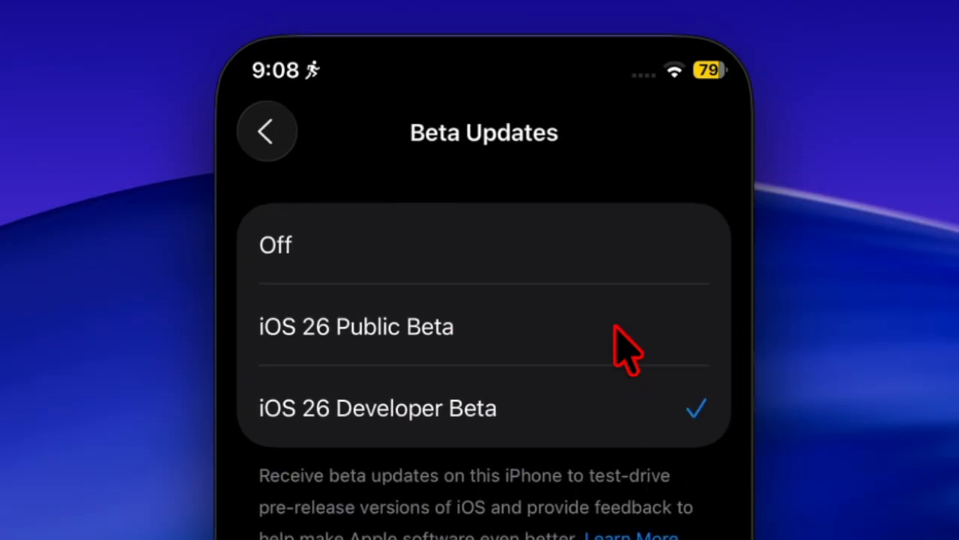
mouse_move(552, 345)
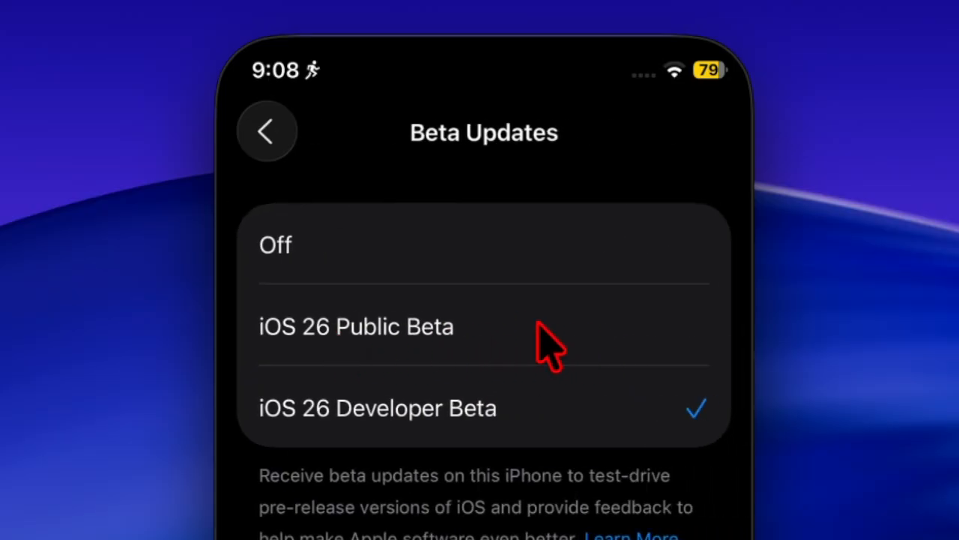
Reach Software Update through the Settings app's General page from the Utilities folder
left_click(357, 326)
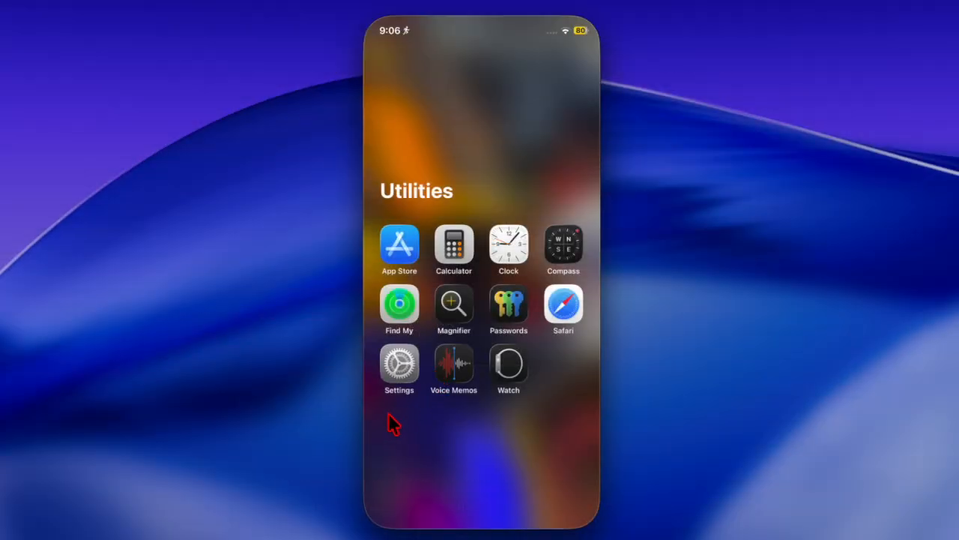
left_click(399, 365)
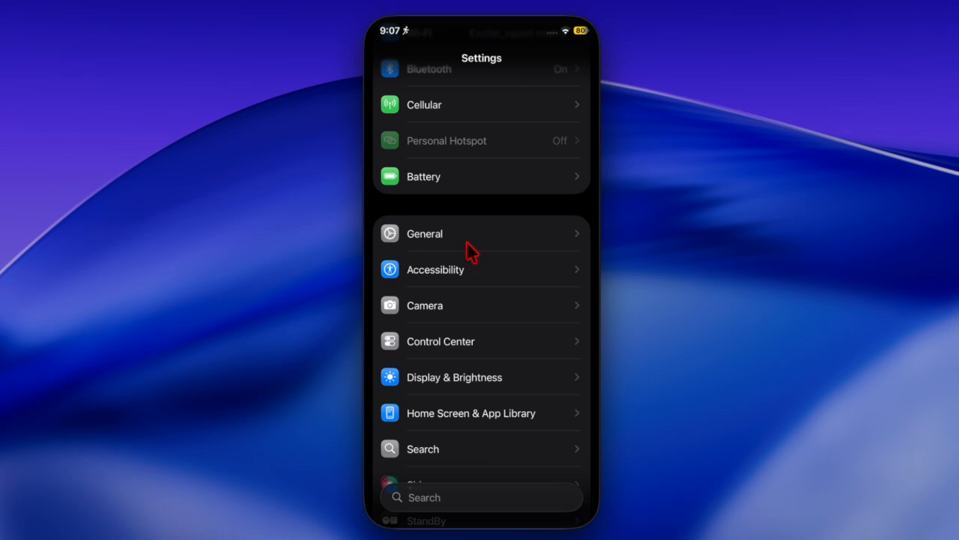
left_click(424, 234)
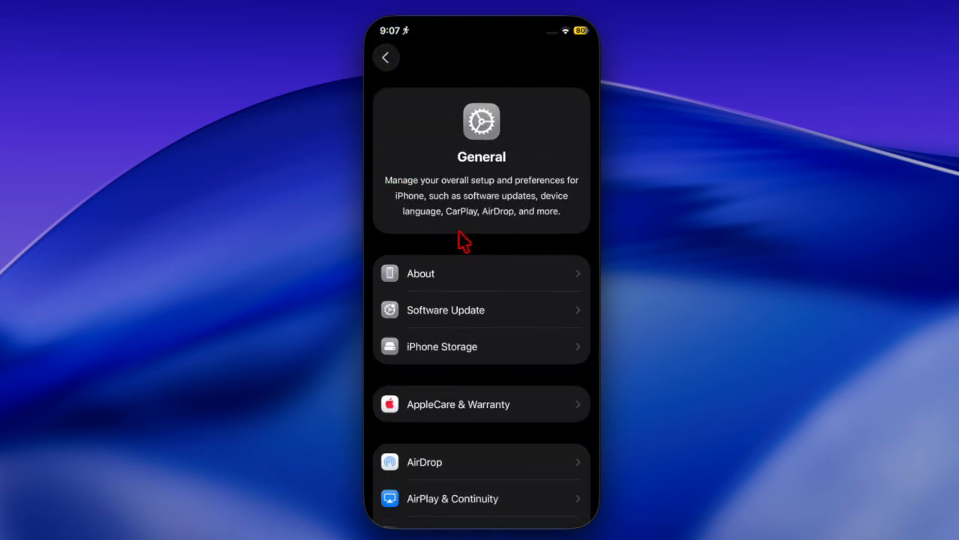
mouse_move(395, 335)
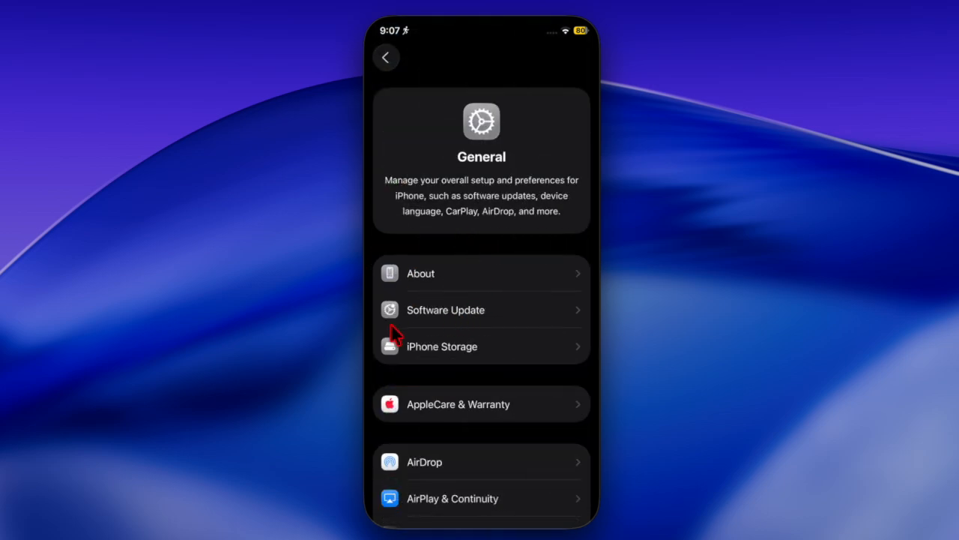
mouse_move(417, 328)
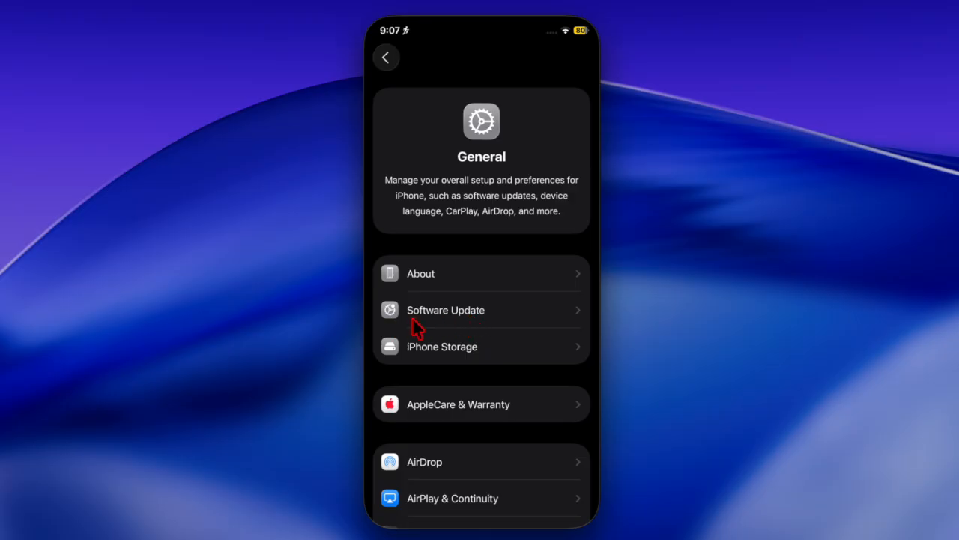
left_click(445, 309)
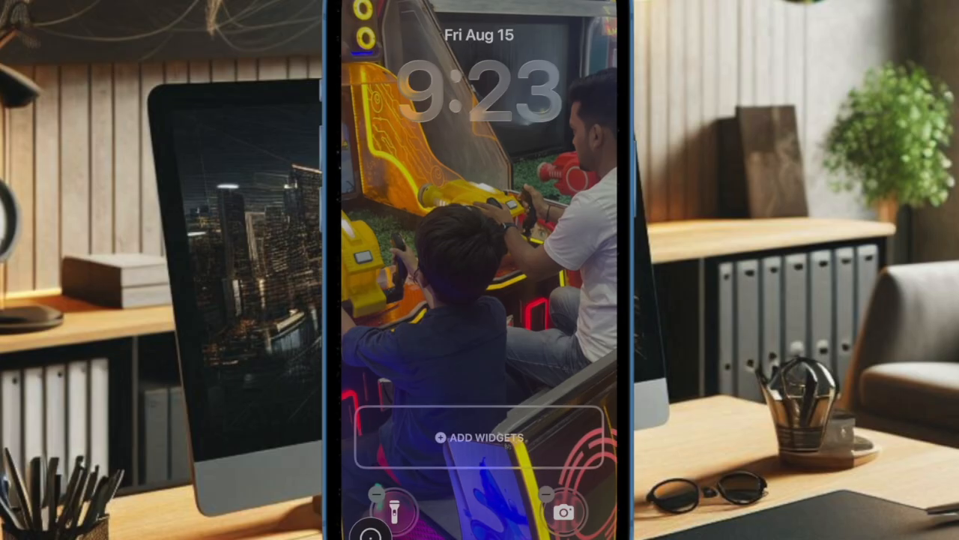
left_click(480, 438)
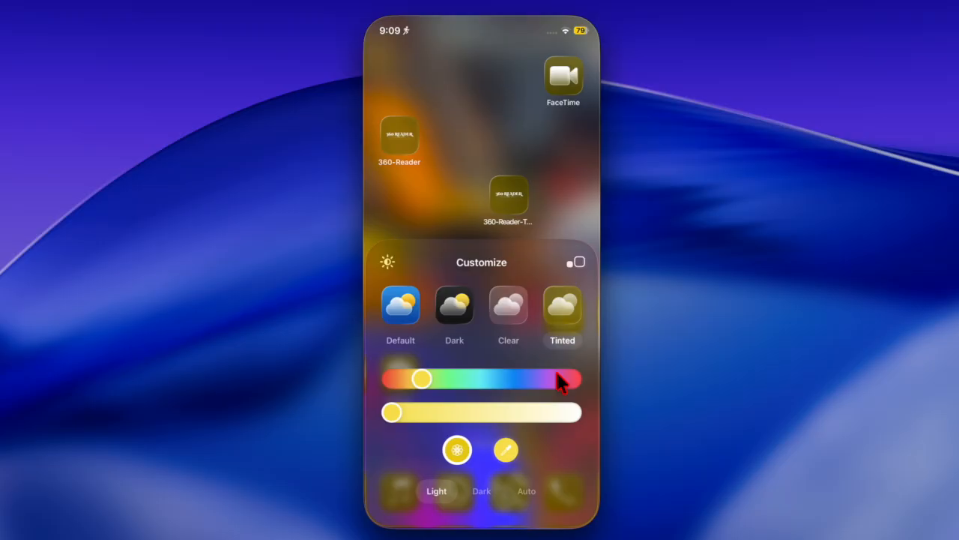
mouse_move(393, 390)
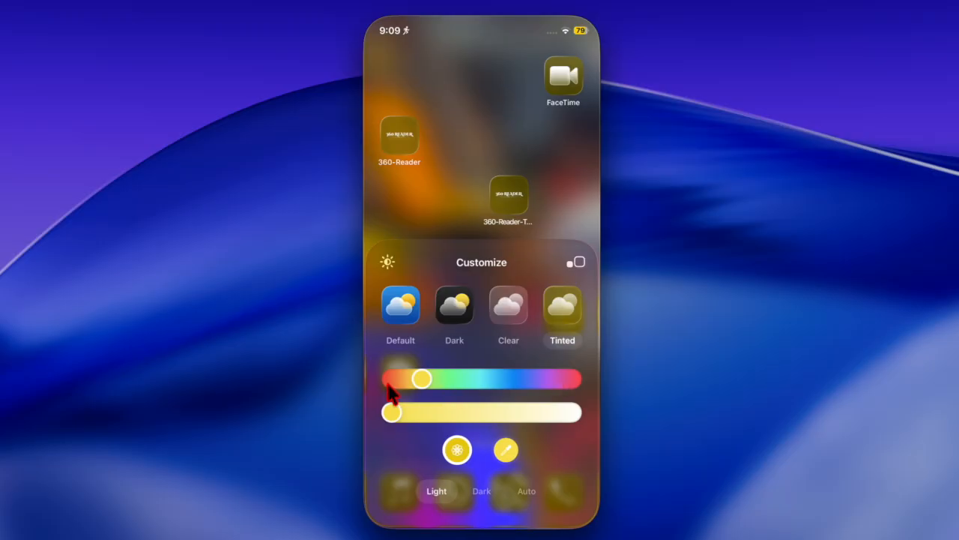